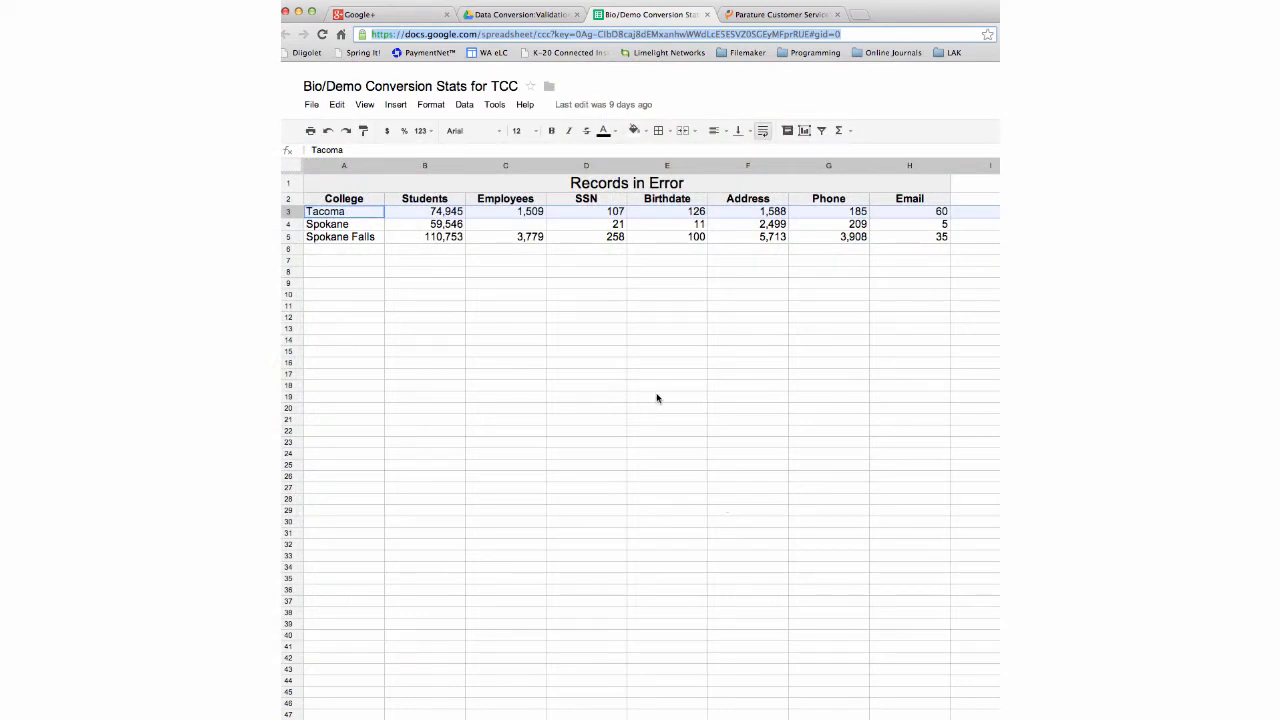
pyautogui.moveTo(411, 253)
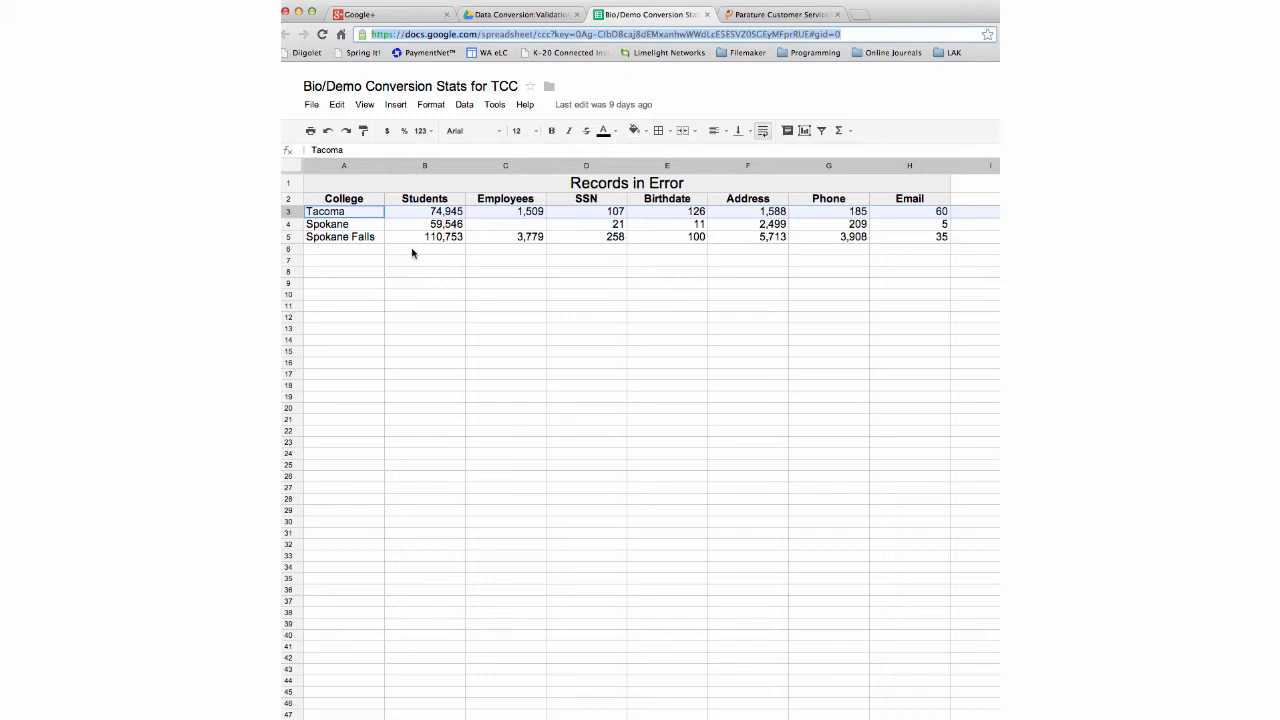
pyautogui.moveTo(352, 237)
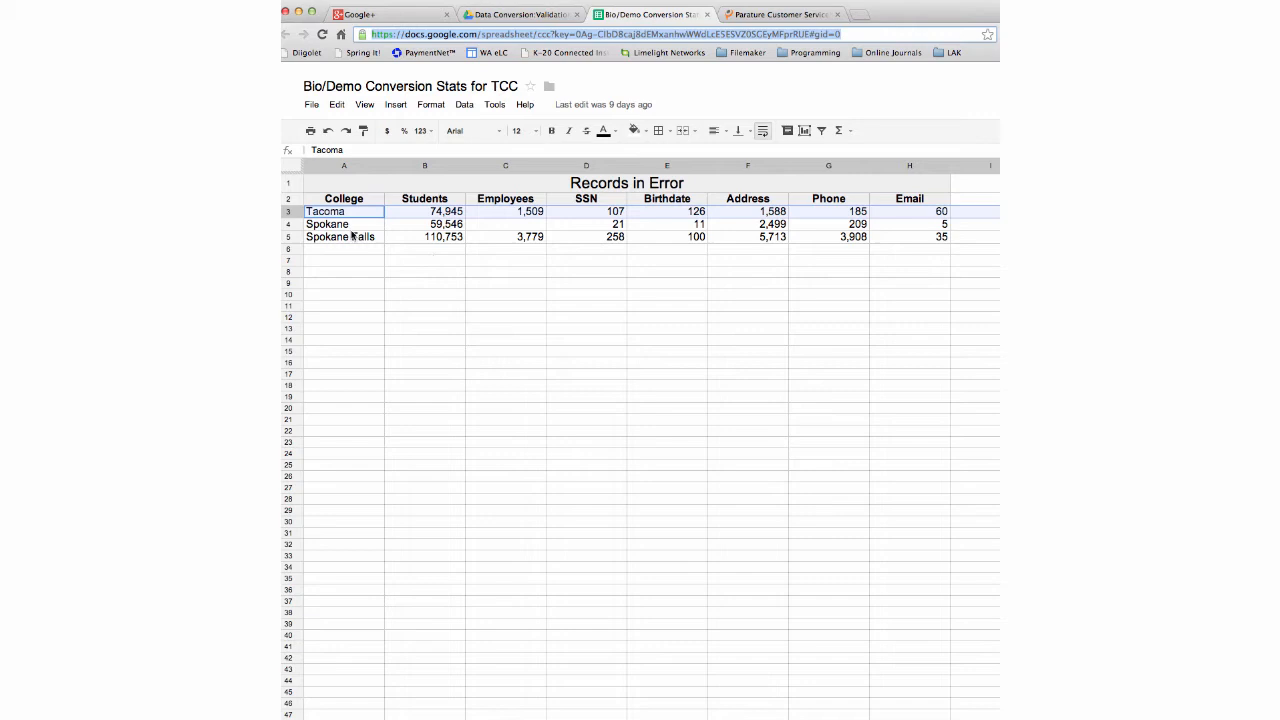
pyautogui.moveTo(435, 250)
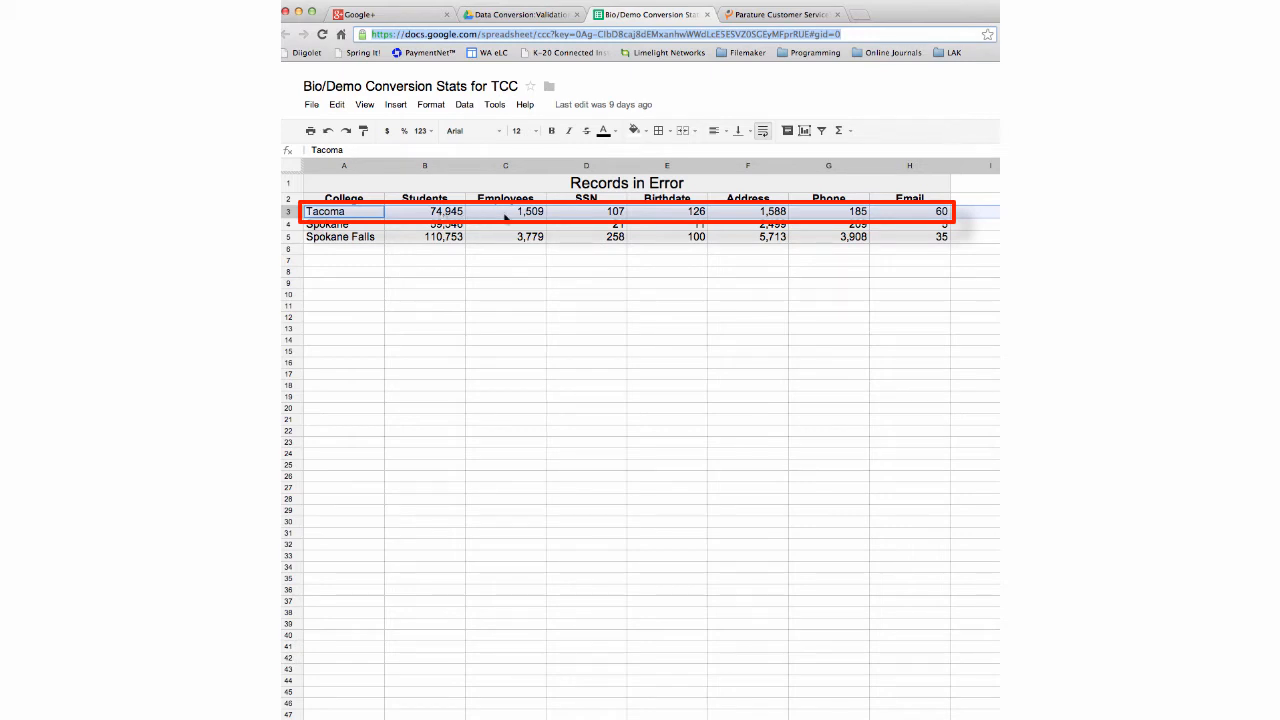
pyautogui.moveTo(595, 218)
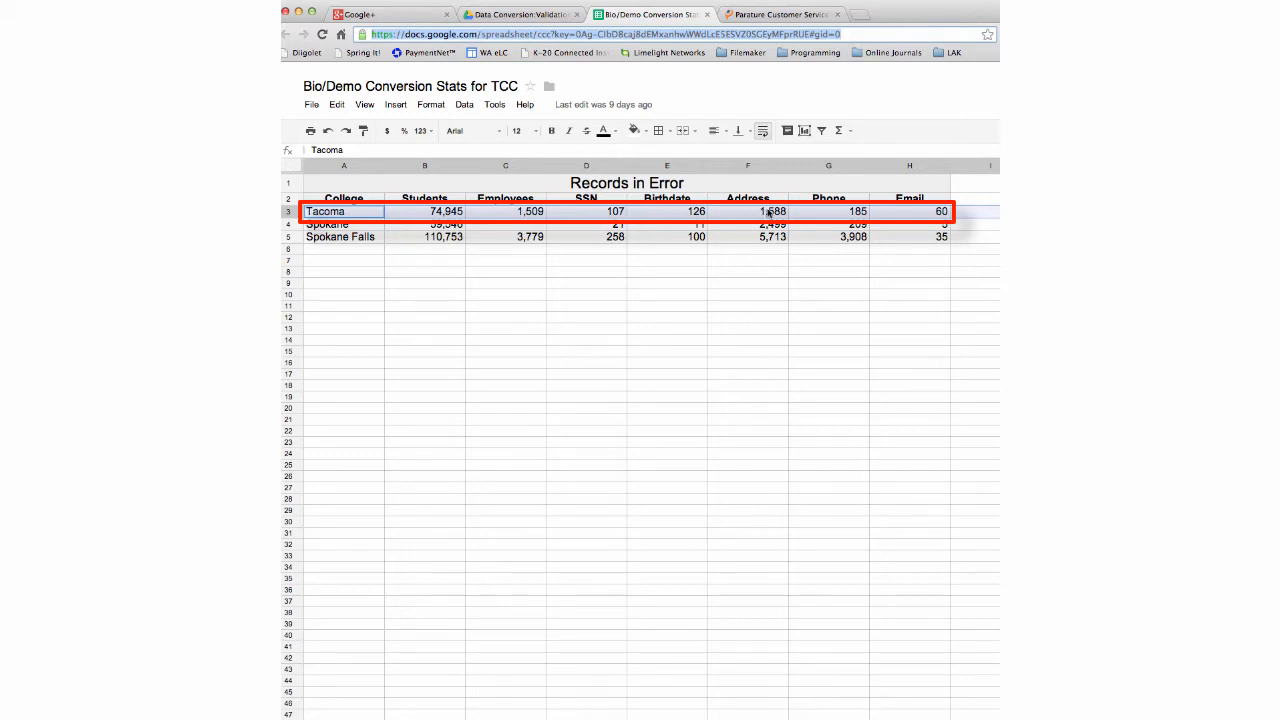
pyautogui.moveTo(748, 214)
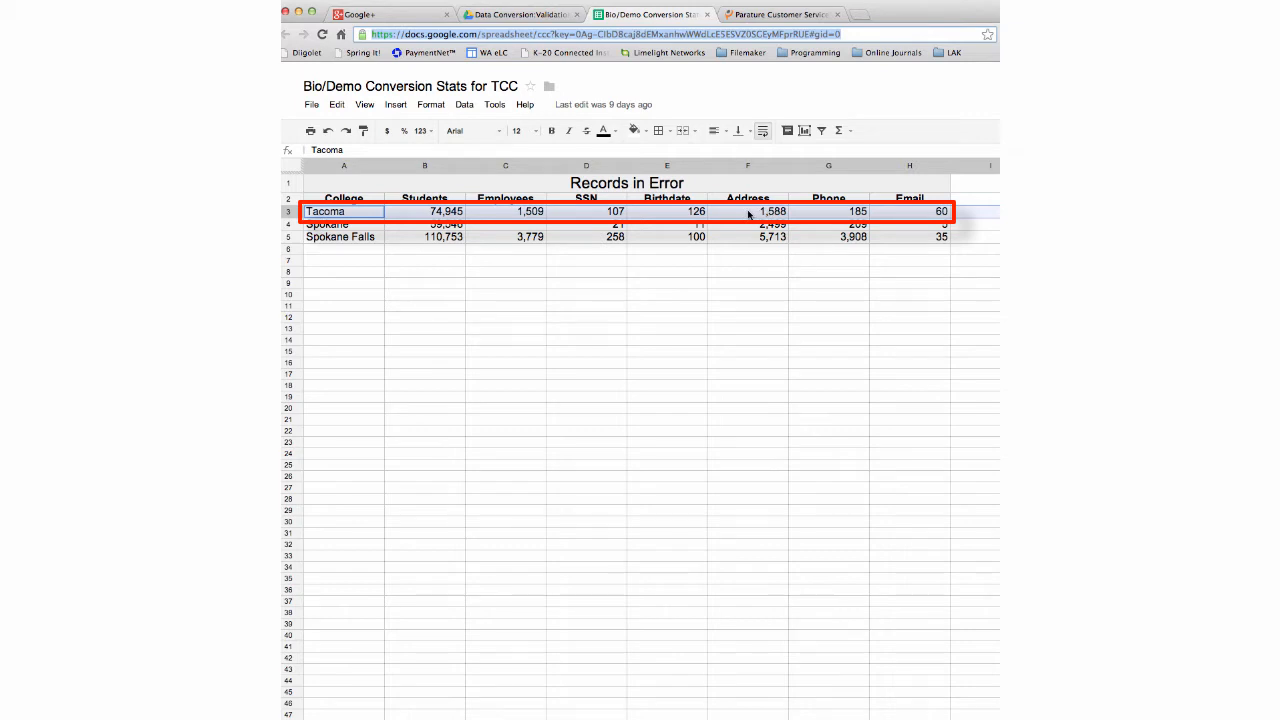
pyautogui.moveTo(838, 213)
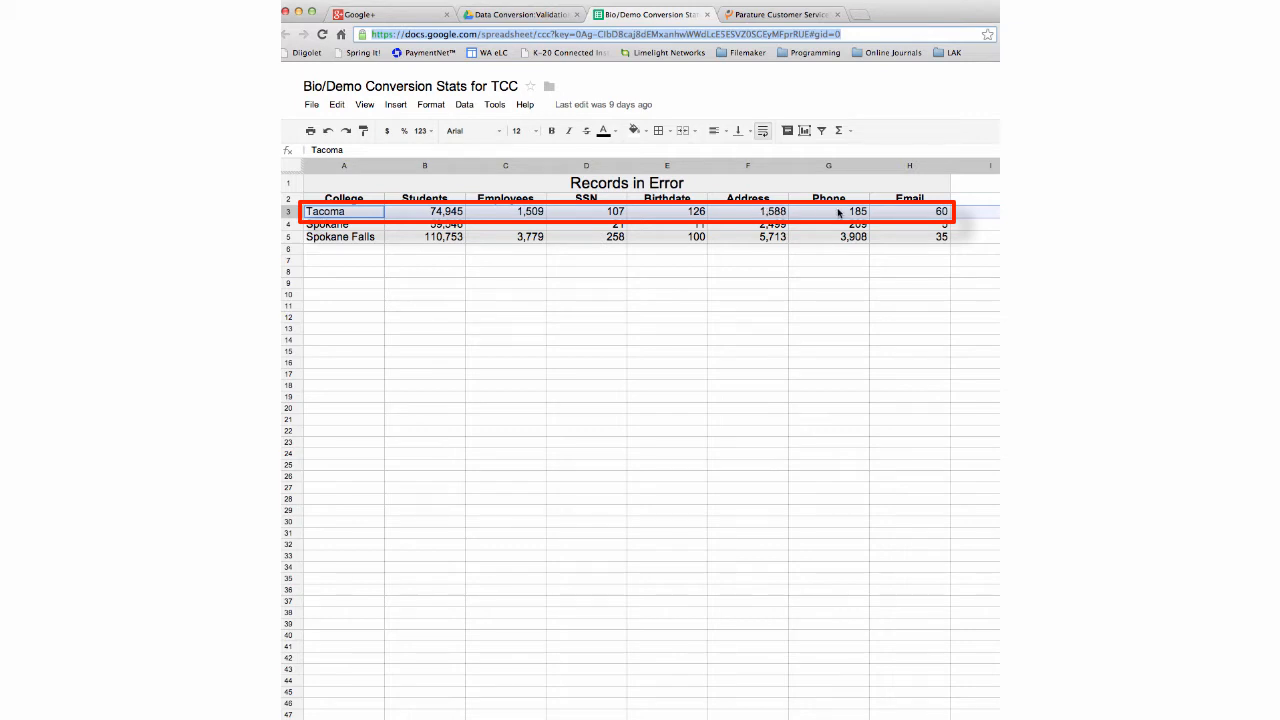